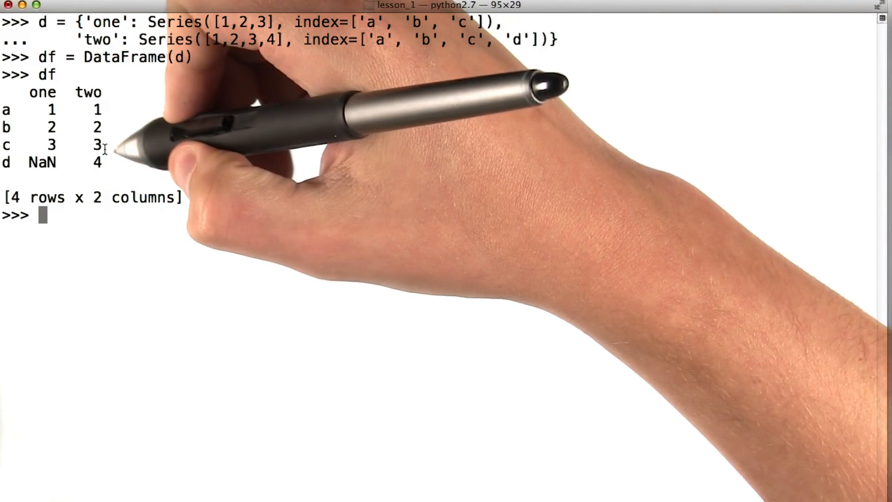
mouse_move(145, 152)
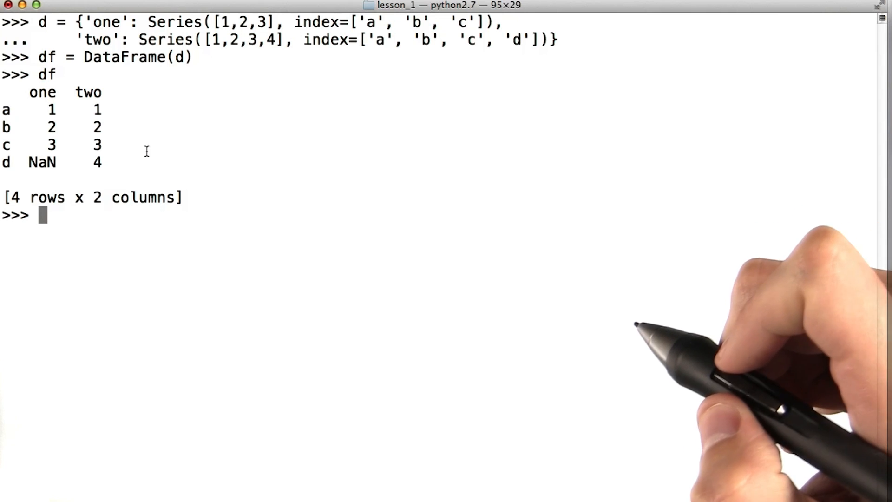
text(df.apply(numpy.)
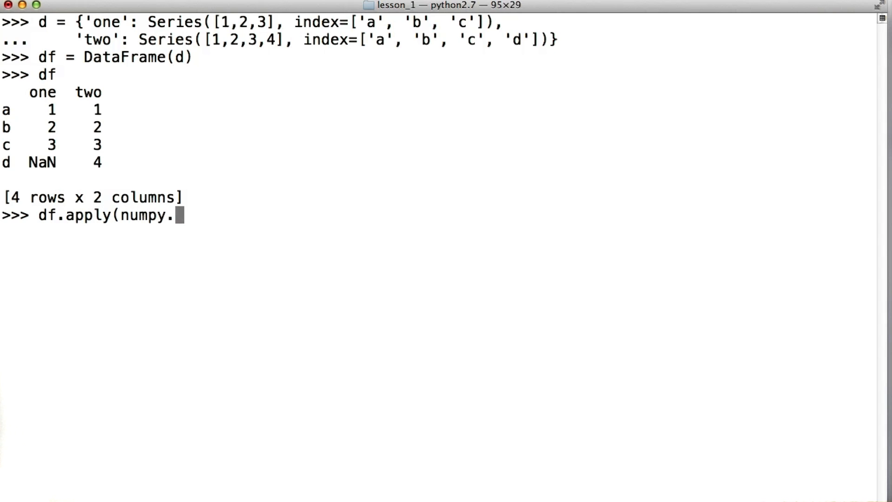
text(mean))
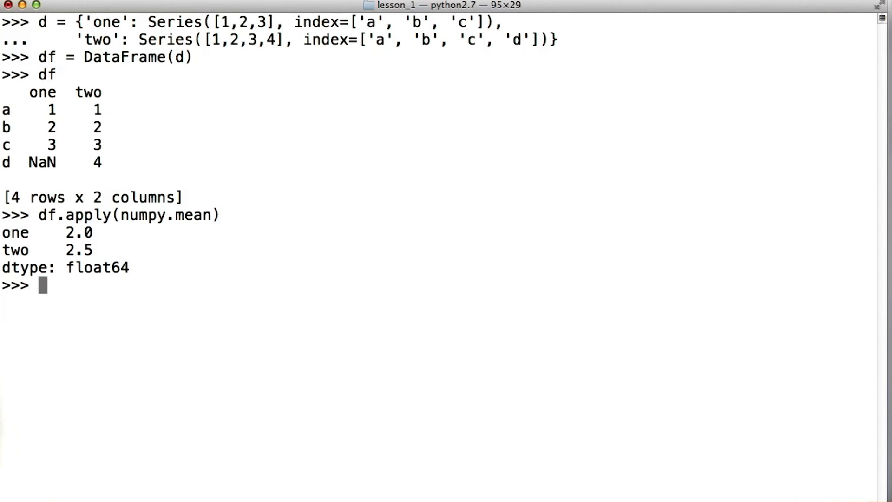
text(df['on)
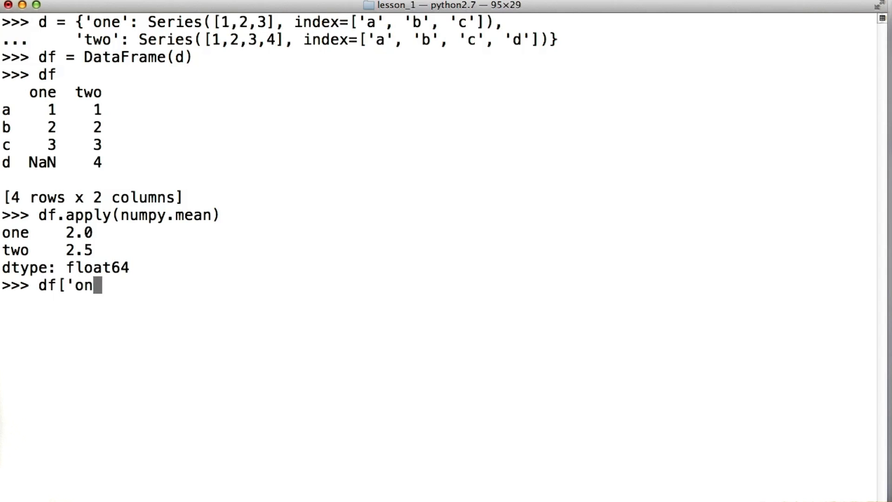
text(e'].map)
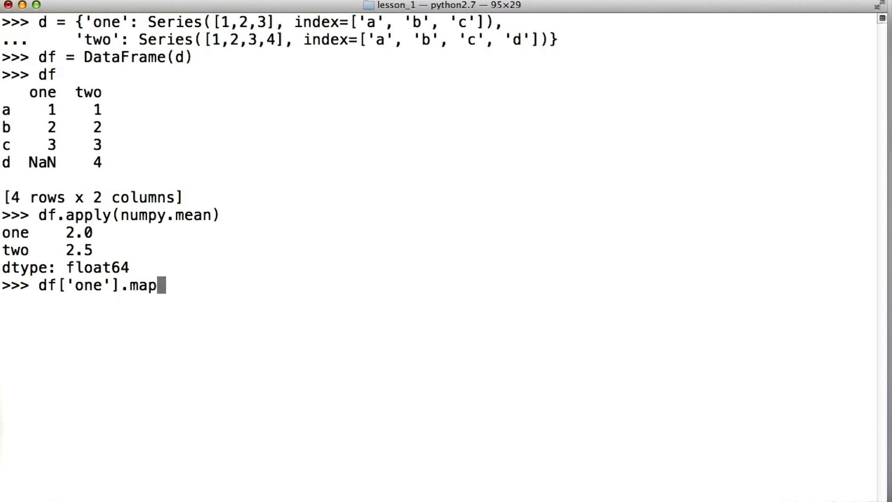
text((lambda x: x>= 1))
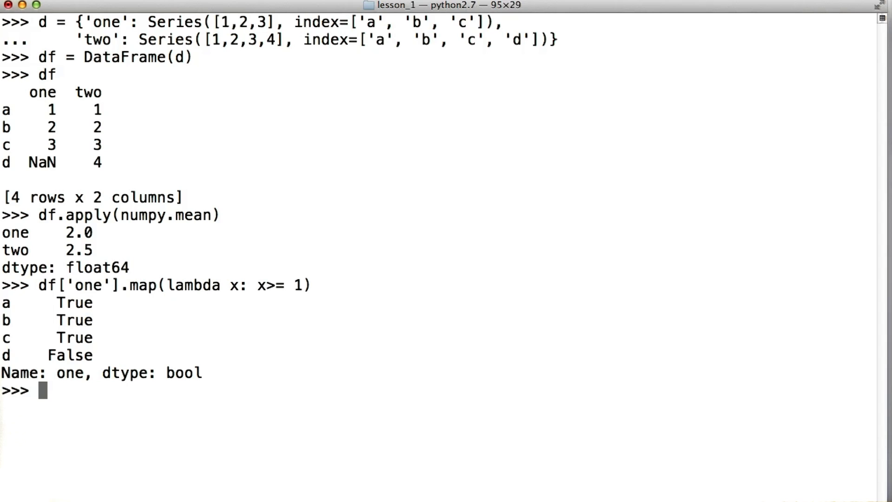
text(df)
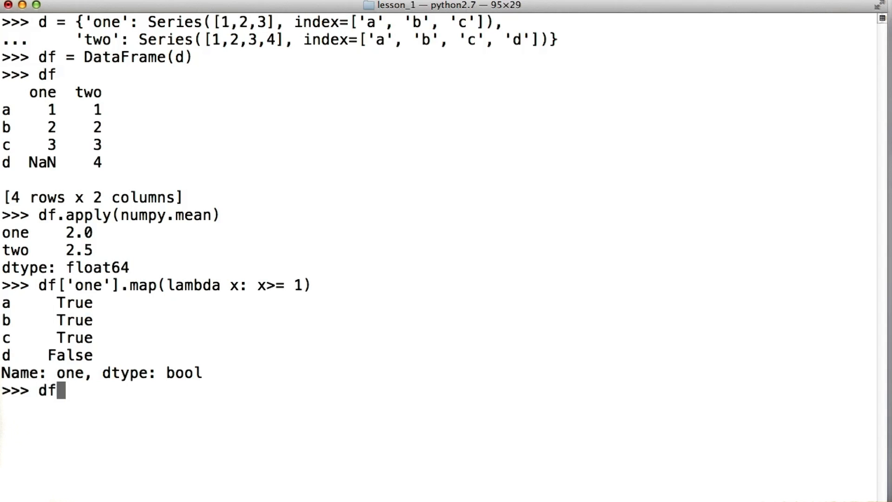
text(.applymap()
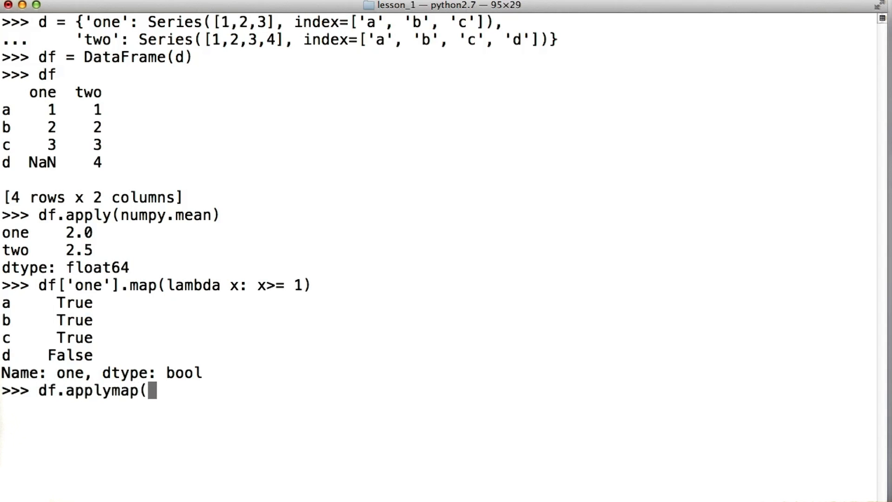
text(lambda x: x)
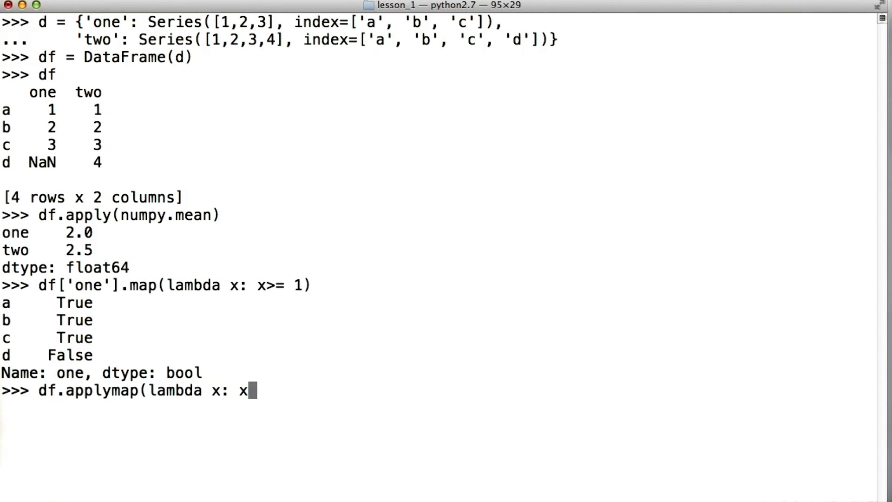